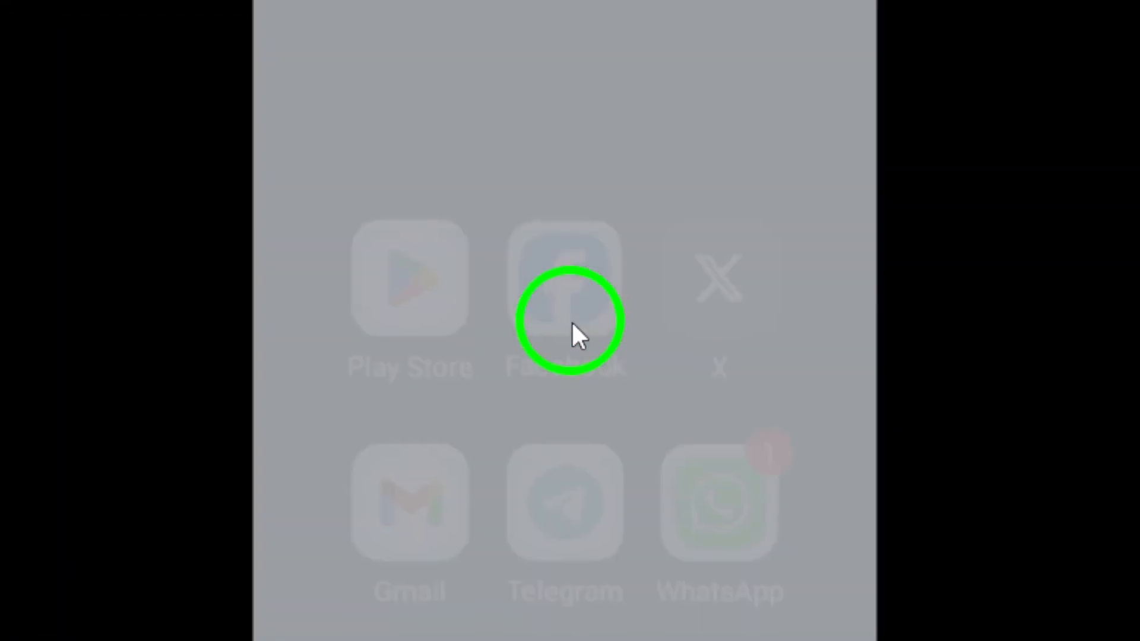
Launch Facebook from the Android home screen to reach the news feed
left_click(566, 320)
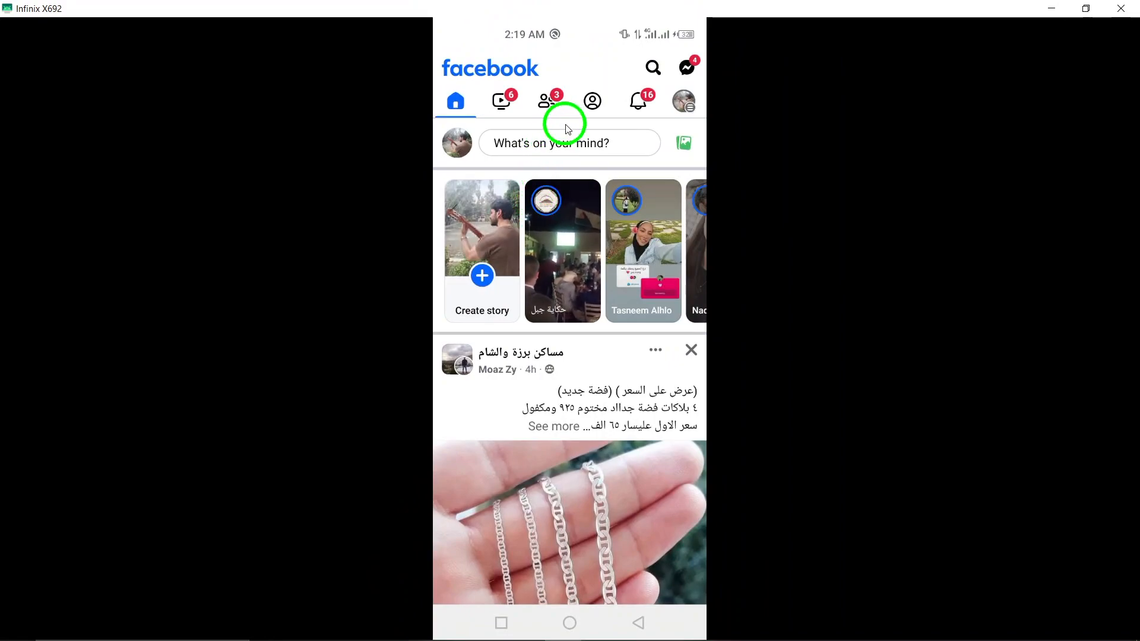
mouse_move(667, 87)
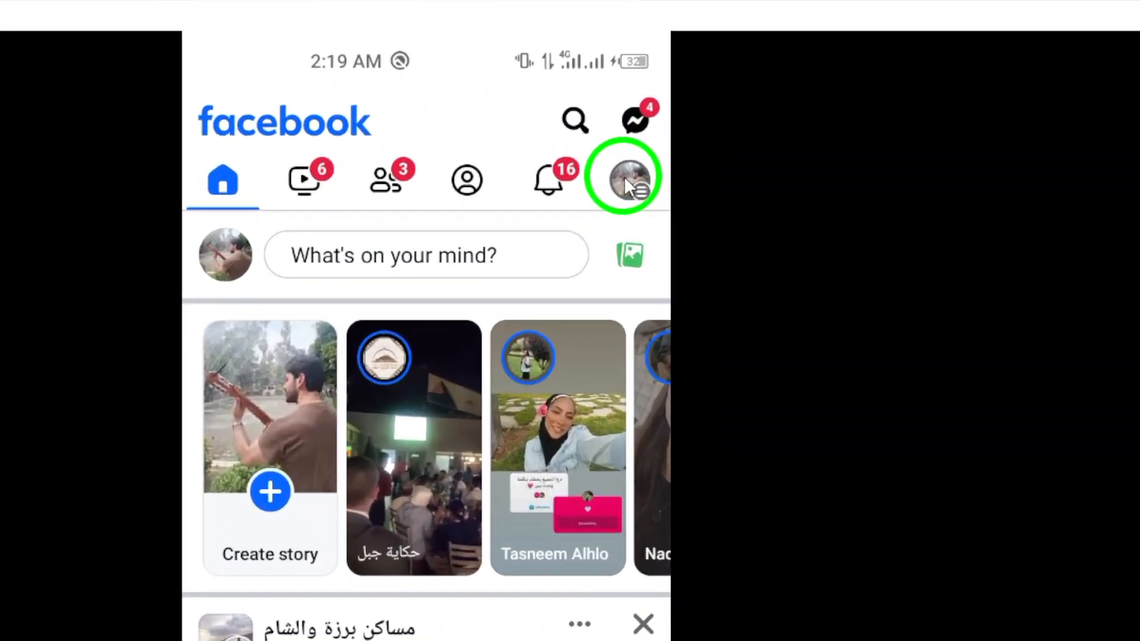
Open the profile menu, then Settings, to reach Meta Accounts Center
left_click(625, 178)
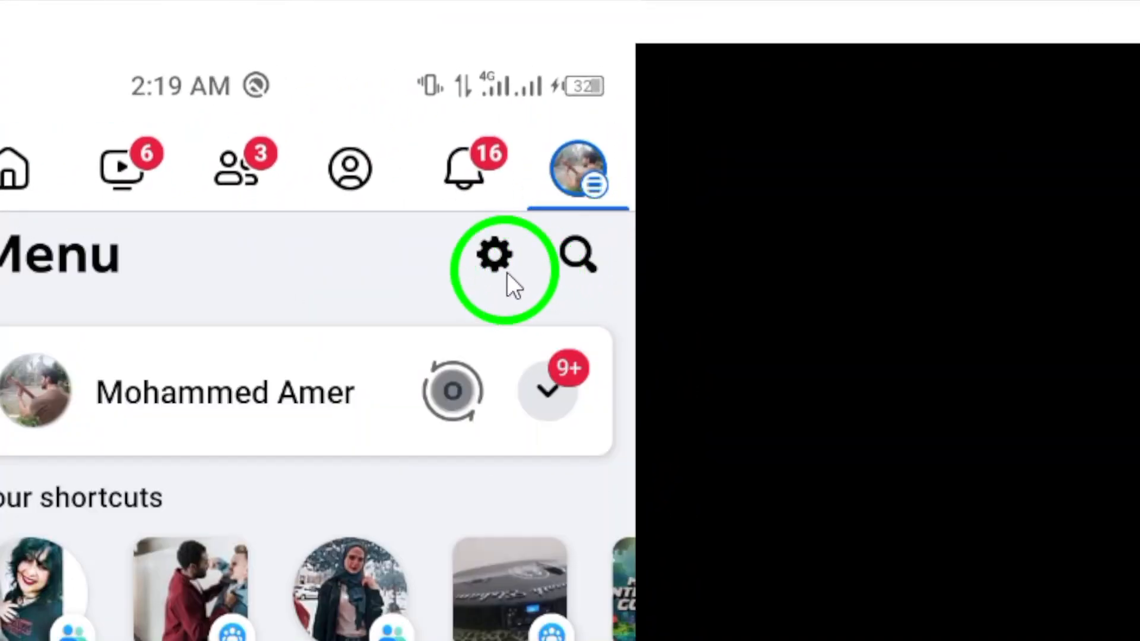
left_click(495, 255)
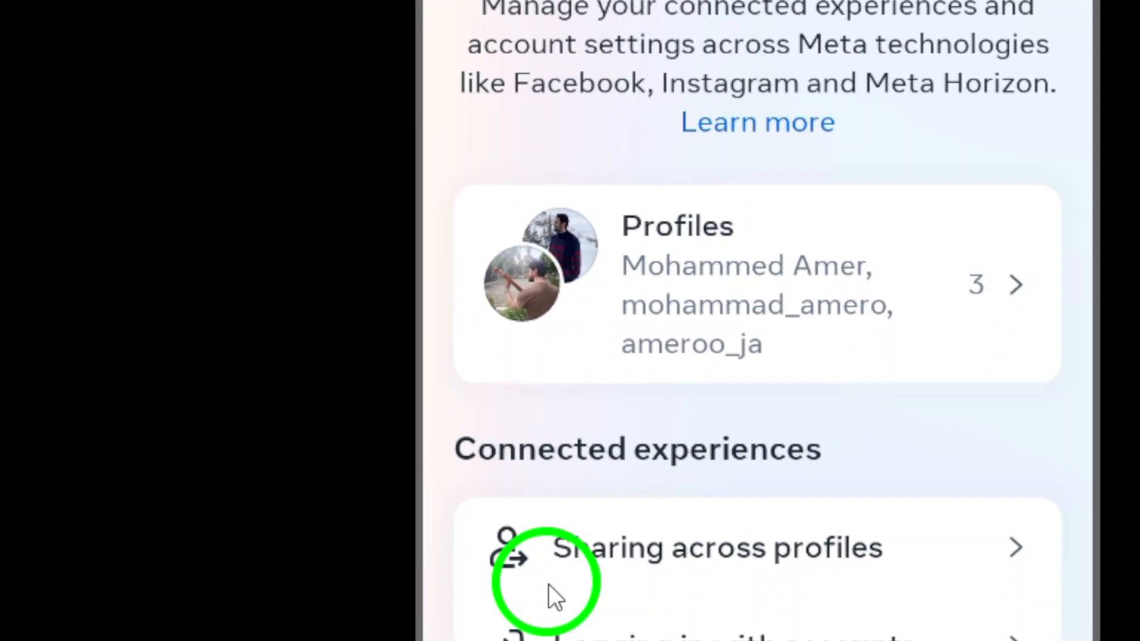
Scroll Accounts Center to open the linked email under Personal details > Contact info
scroll("down", 3)
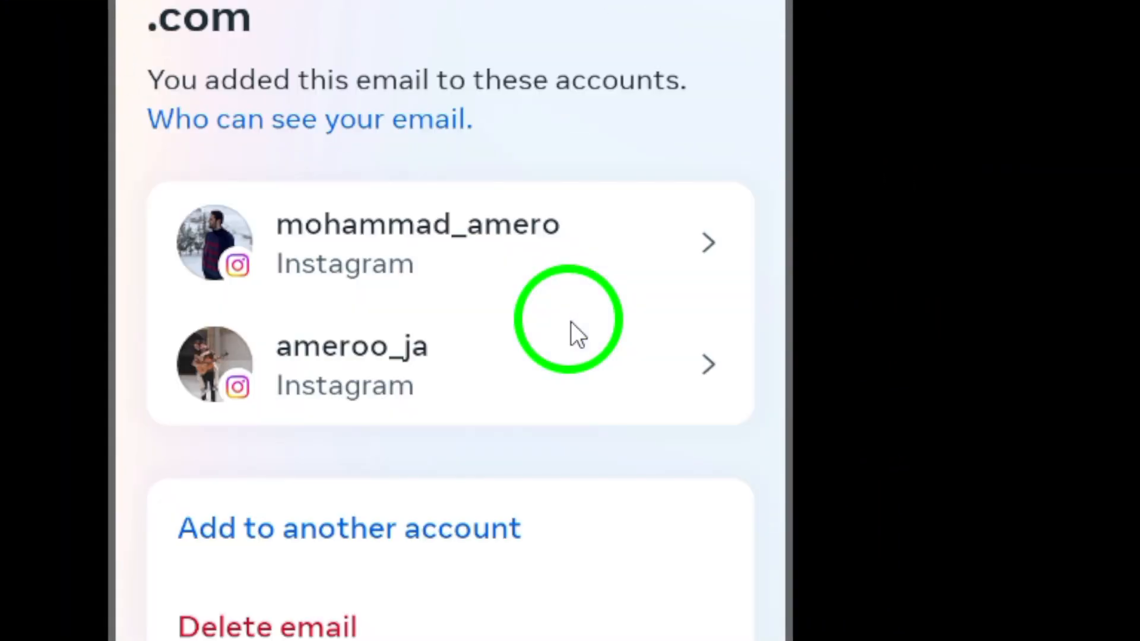
Go back from the email's details to the Contact information list
scroll("down", 3)
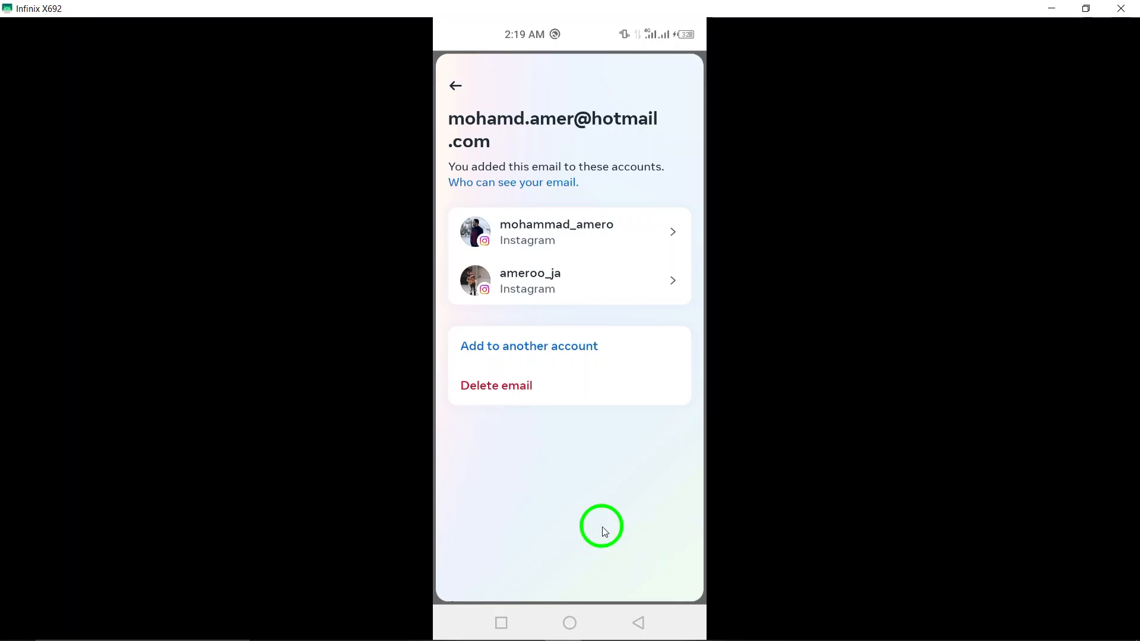
left_click(638, 623)
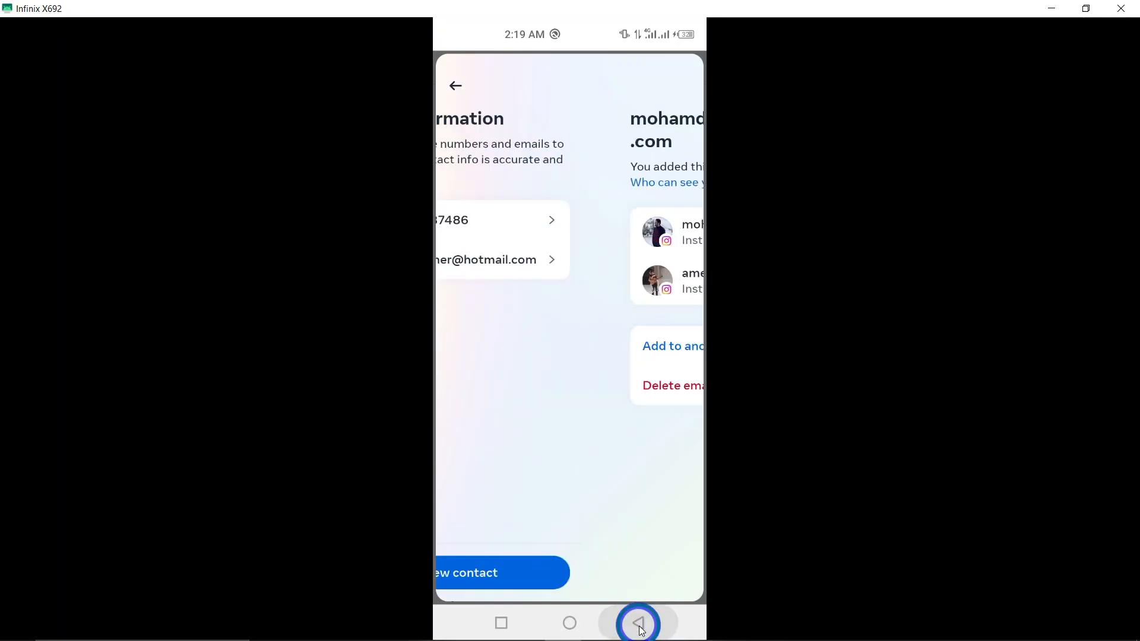